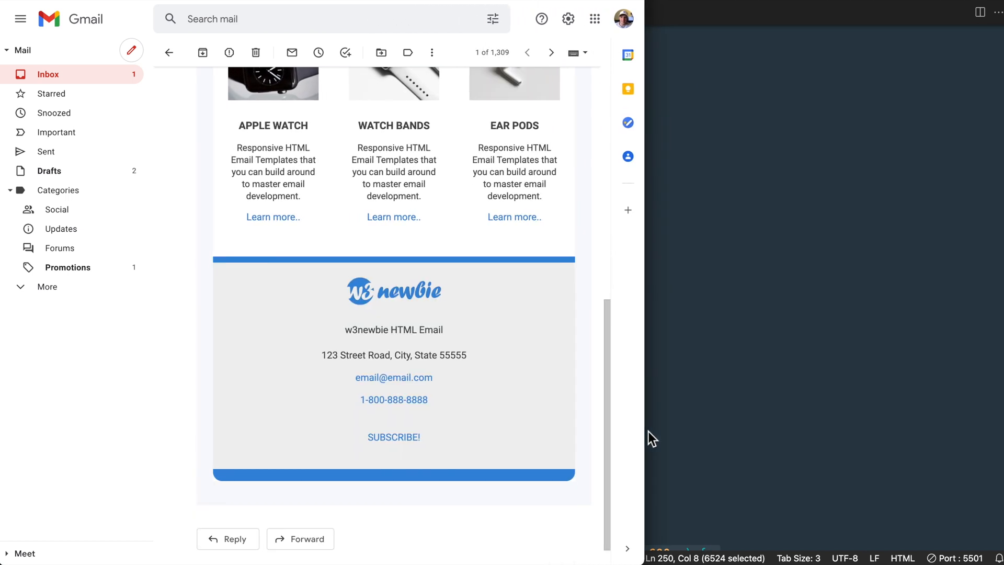
- Scroll up through the Google results for placeholder image
scroll(up, 3)
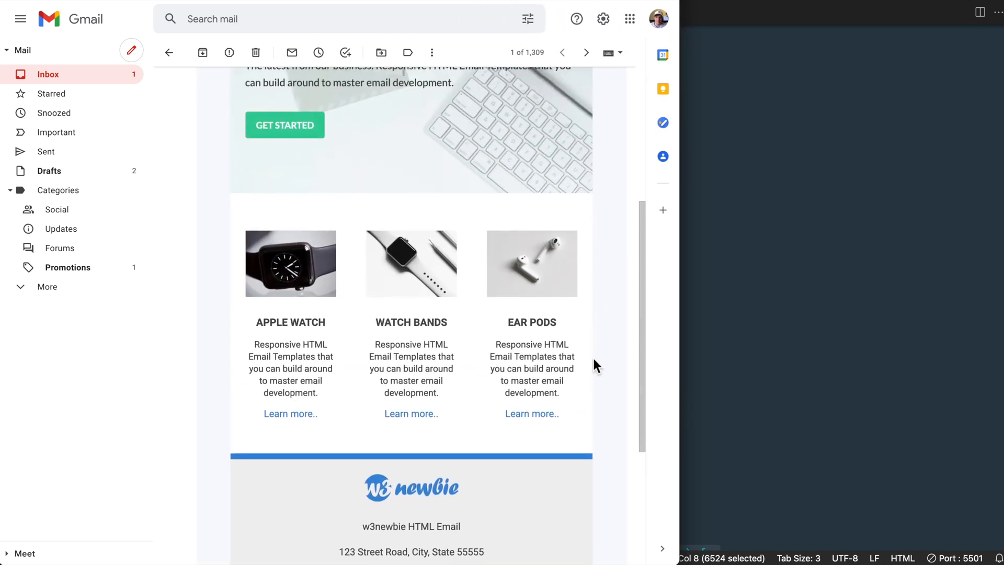
scroll(up, 3)
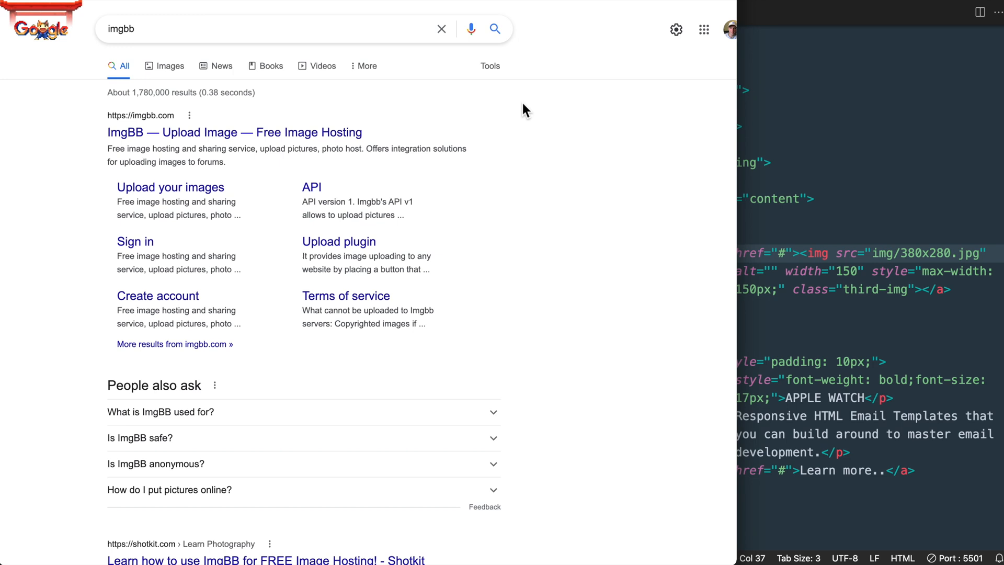
mouse_move(473, 138)
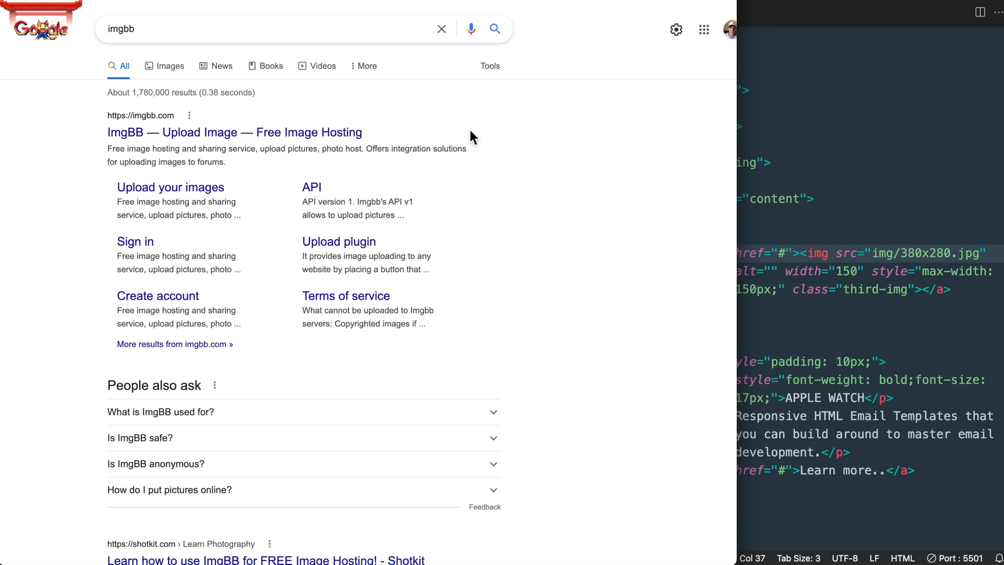
mouse_move(515, 142)
text(placeholder image)
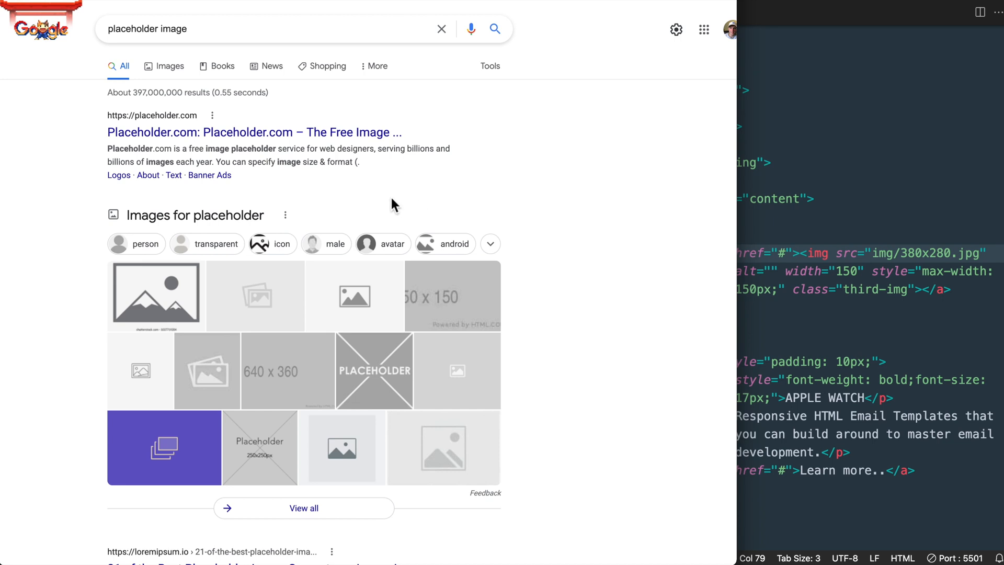
mouse_move(393, 170)
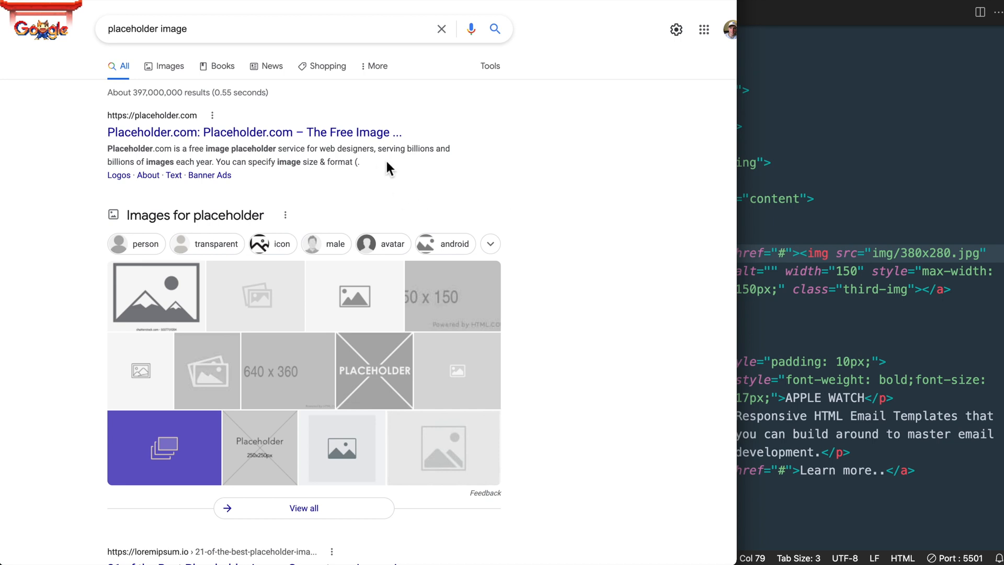
- Go to Placeholder.com from the results and scroll to its How To Use Our Placeholders section
click(254, 132)
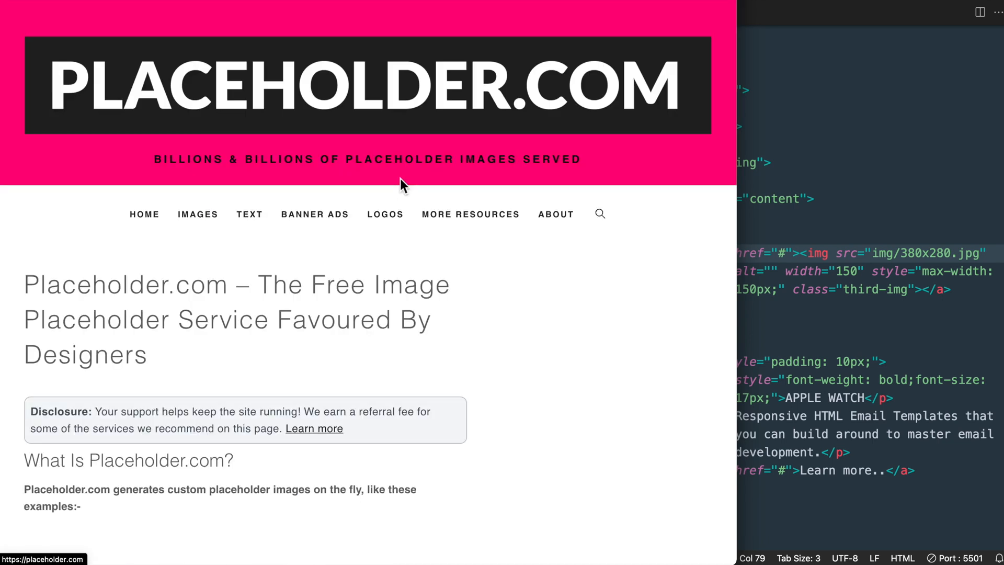
scroll(down, 3)
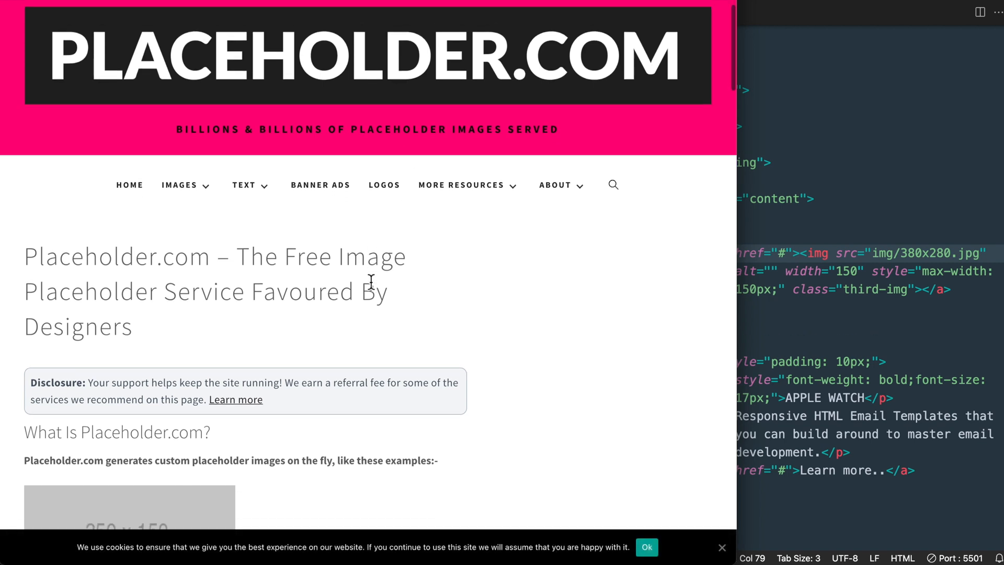
scroll(down, 3)
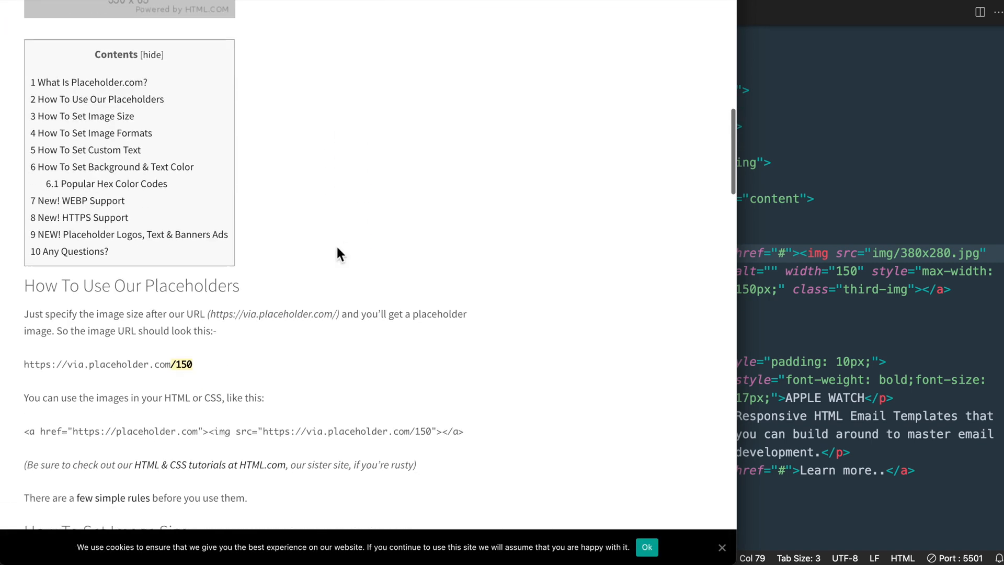
scroll(down, 3)
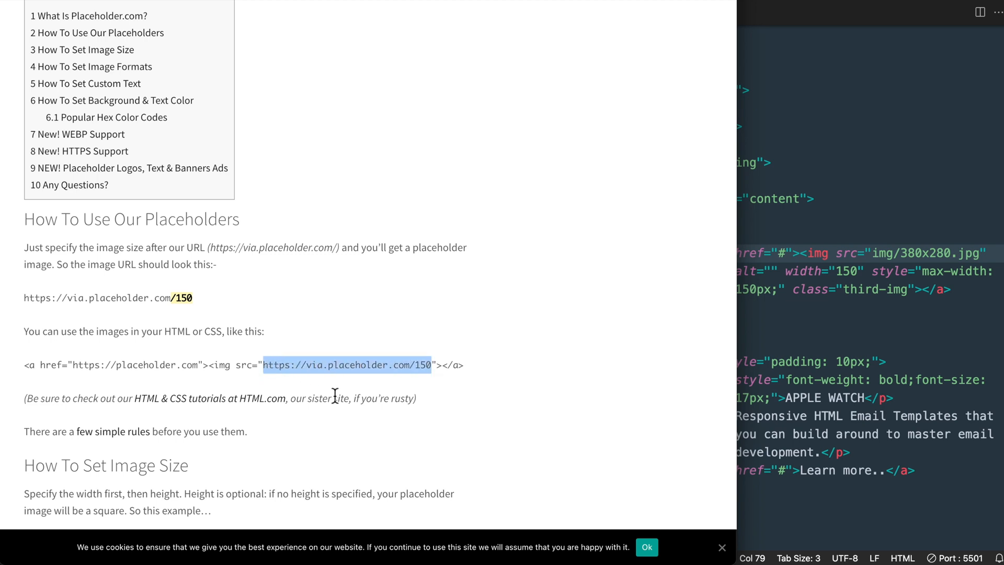
mouse_move(948, 280)
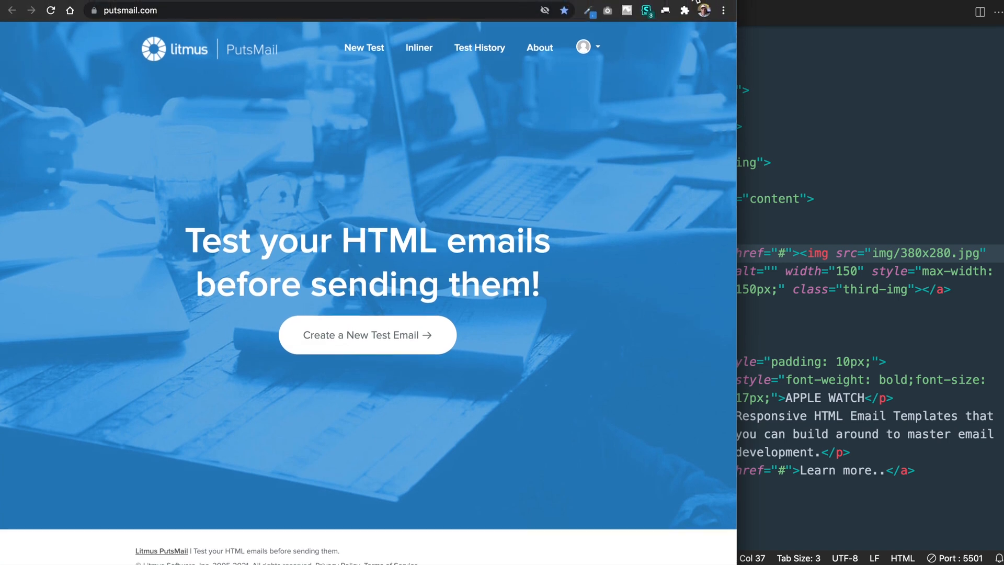
mouse_move(282, 113)
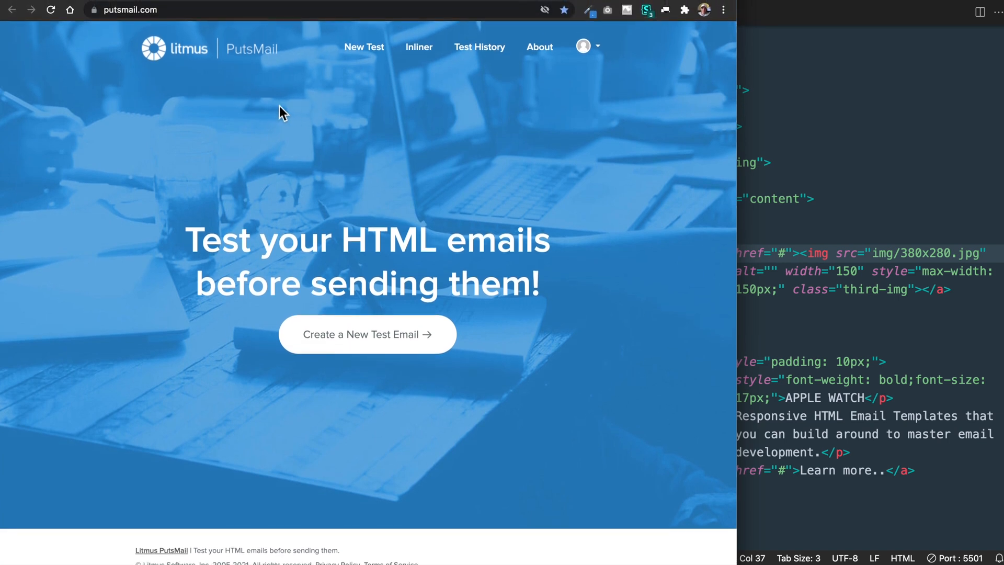
mouse_move(509, 124)
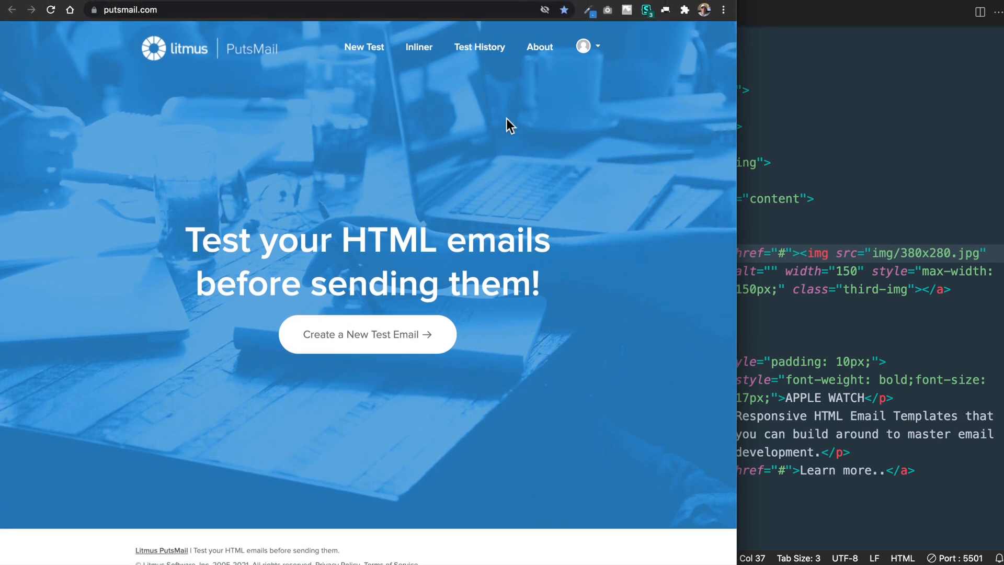
mouse_move(587, 58)
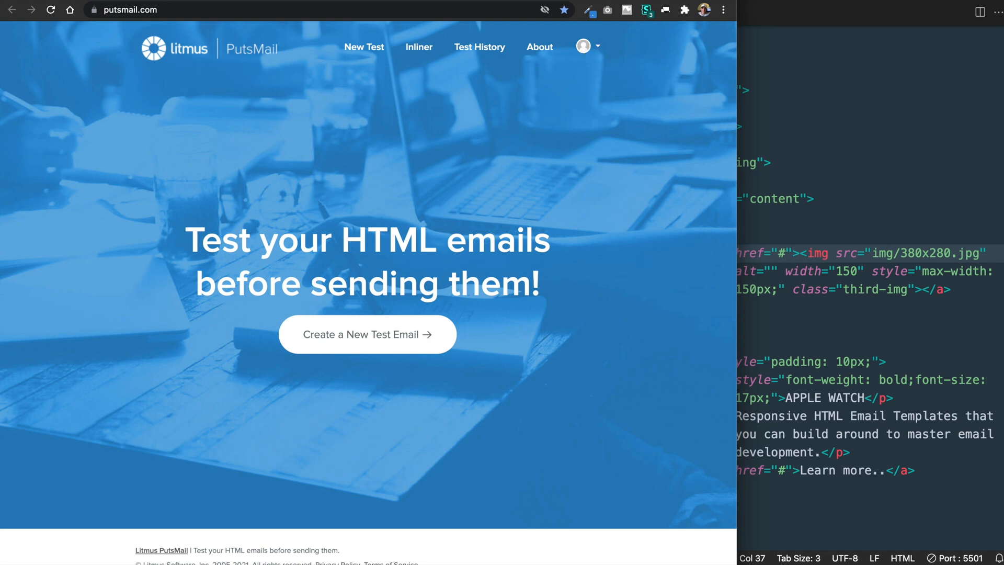
scroll(up, 3)
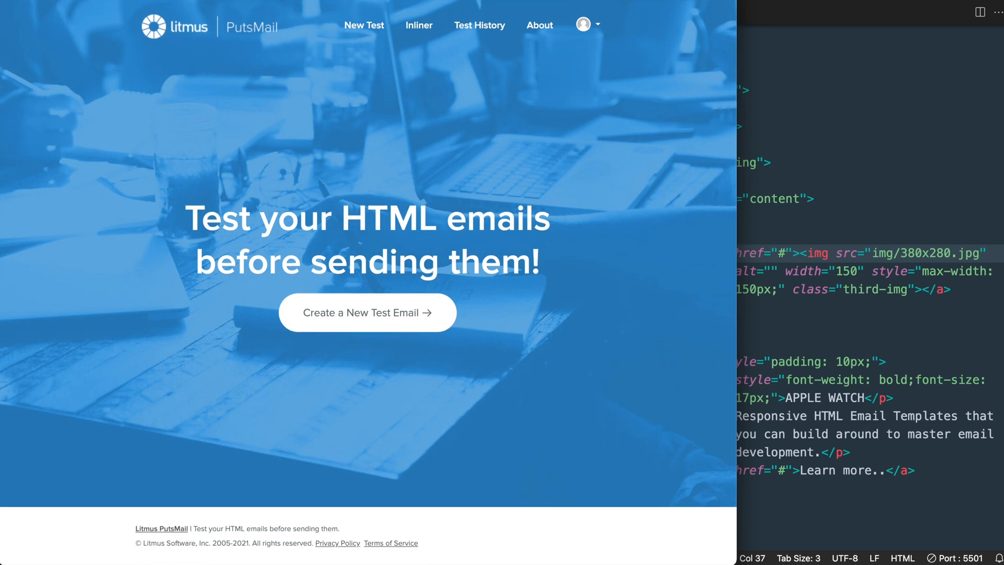
mouse_move(612, 319)
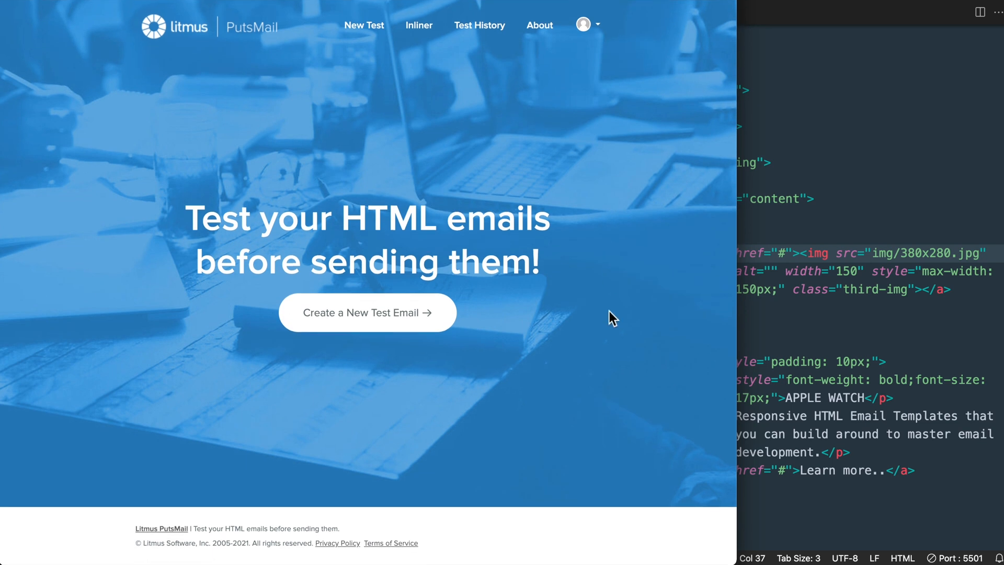
mouse_move(489, 322)
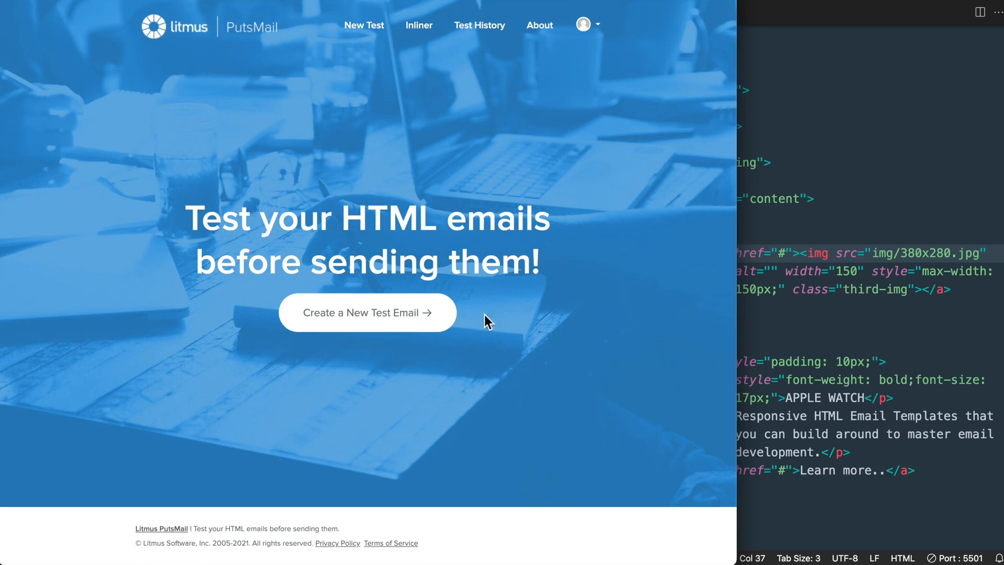
- Enter "Responsive HTML Email Template" in the Subject Line field of the new PutsMail test
click(367, 313)
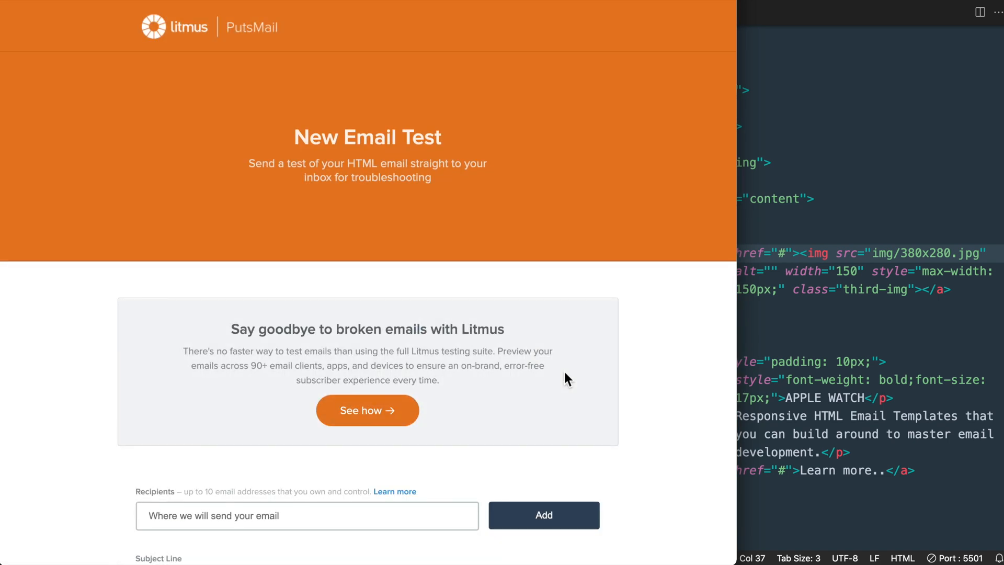
scroll(down, 3)
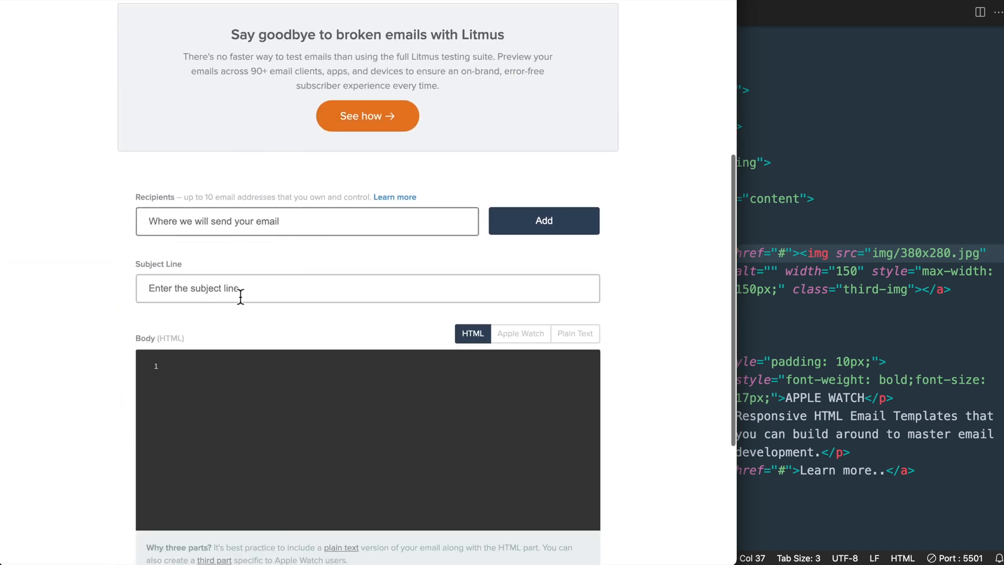
text(R)
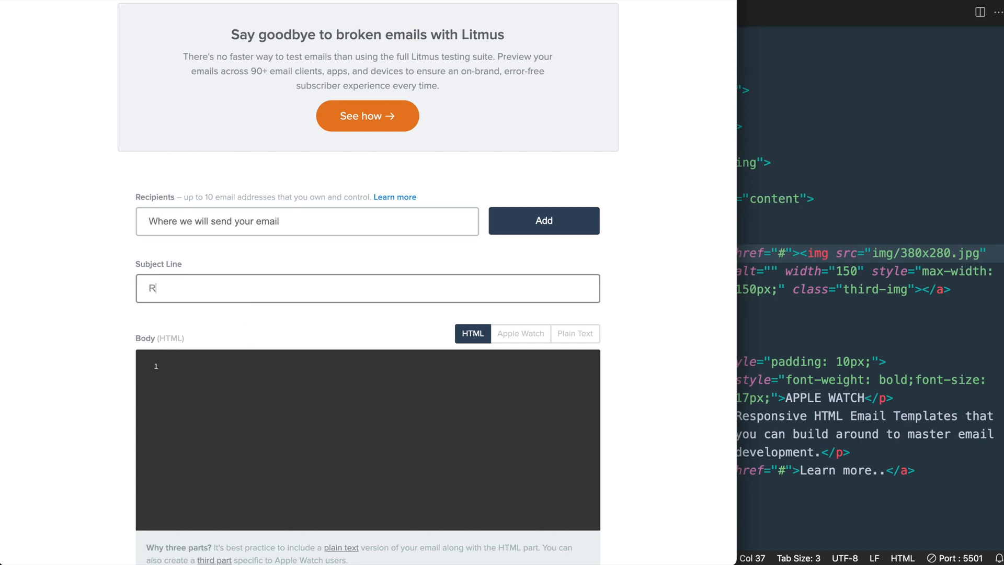
text(esponsive HT)
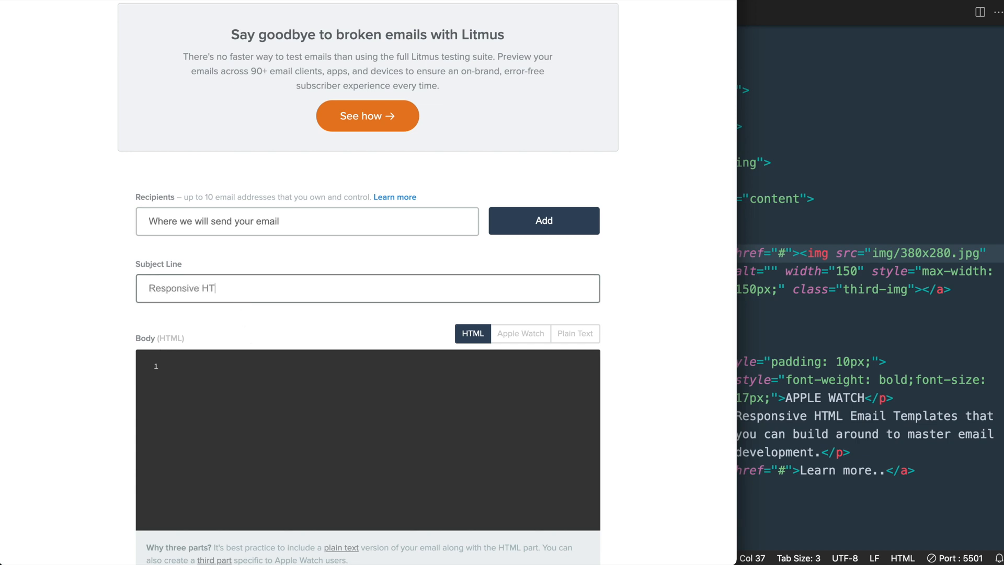
text(ML Email Template)
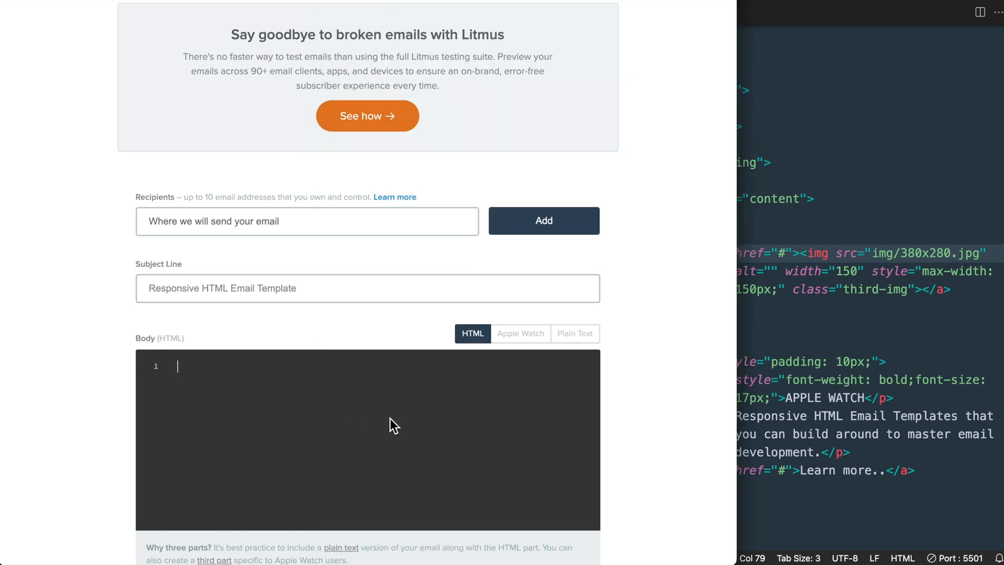
mouse_move(526, 427)
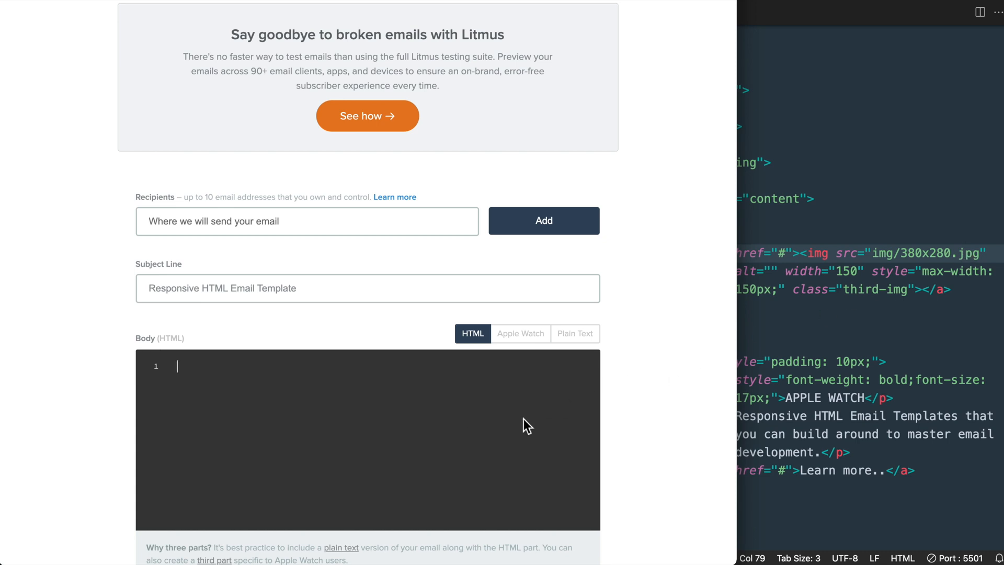
- Enable 'Move my CSS inline', pass the reCAPTCHA traffic lights check and send the test email
scroll(down, 3)
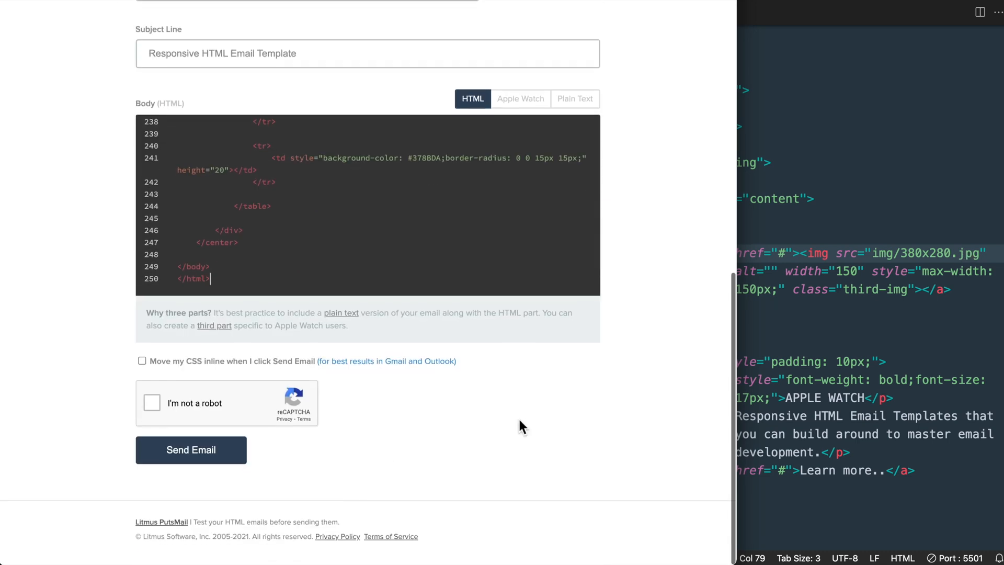
click(141, 367)
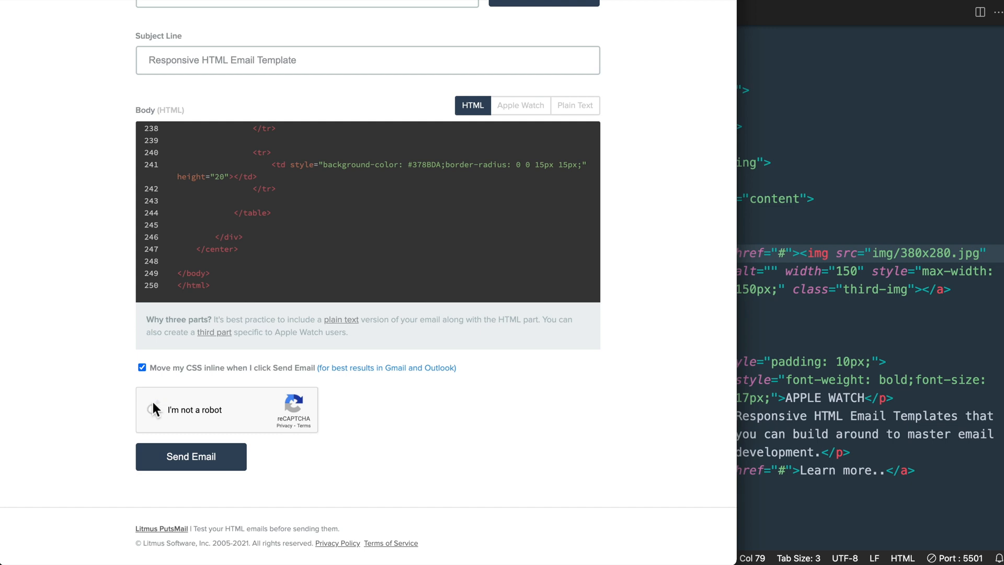
click(151, 409)
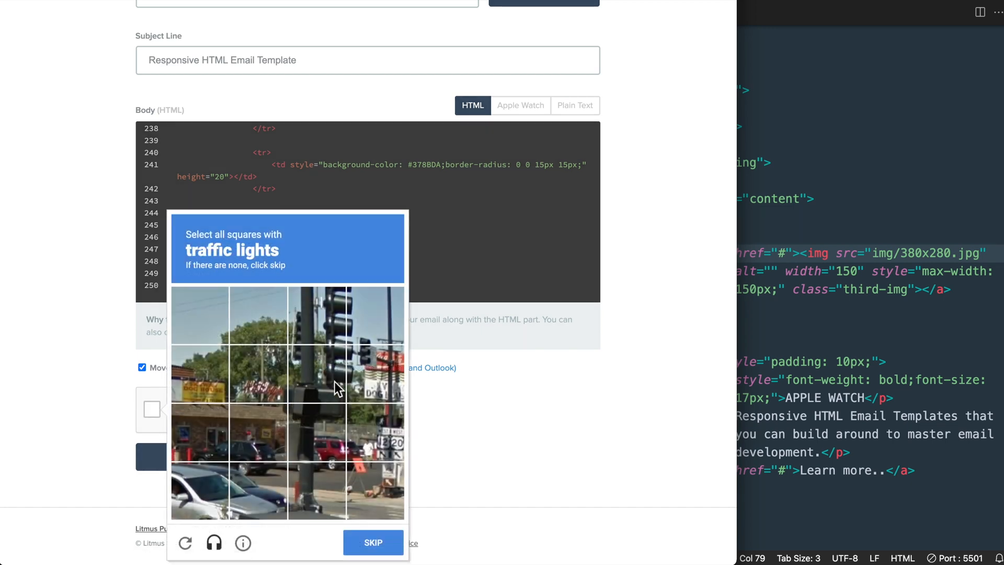
click(372, 543)
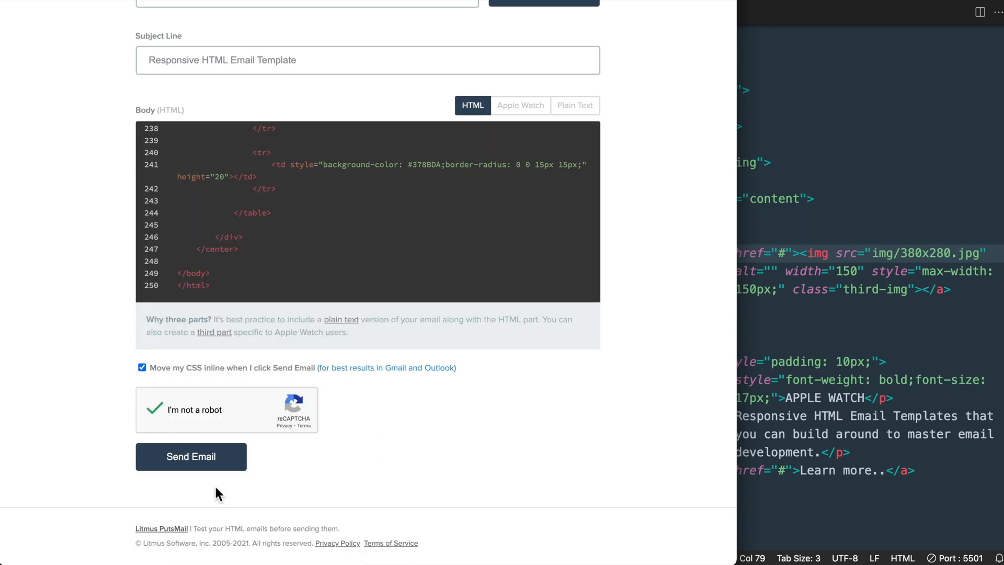
mouse_move(237, 472)
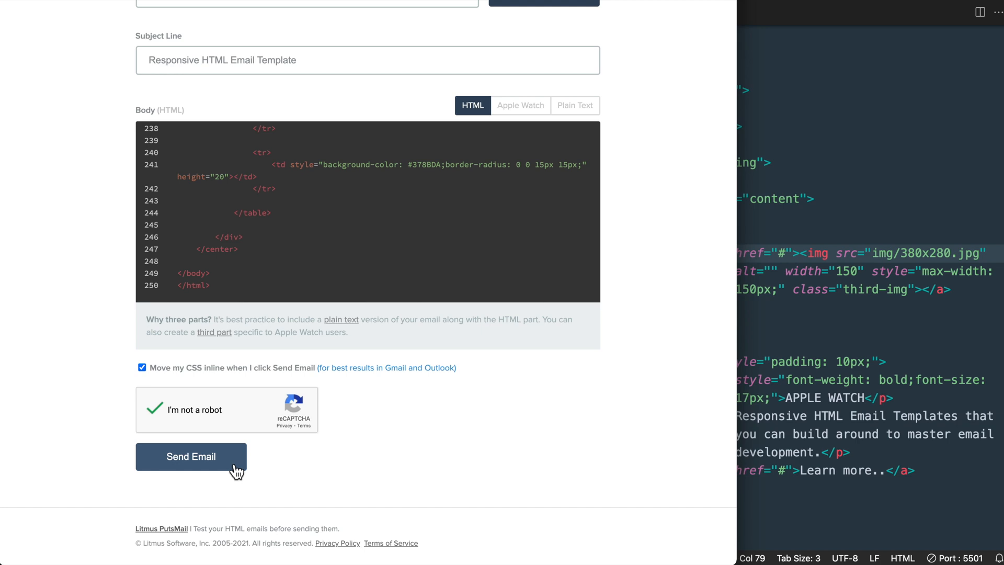
click(191, 456)
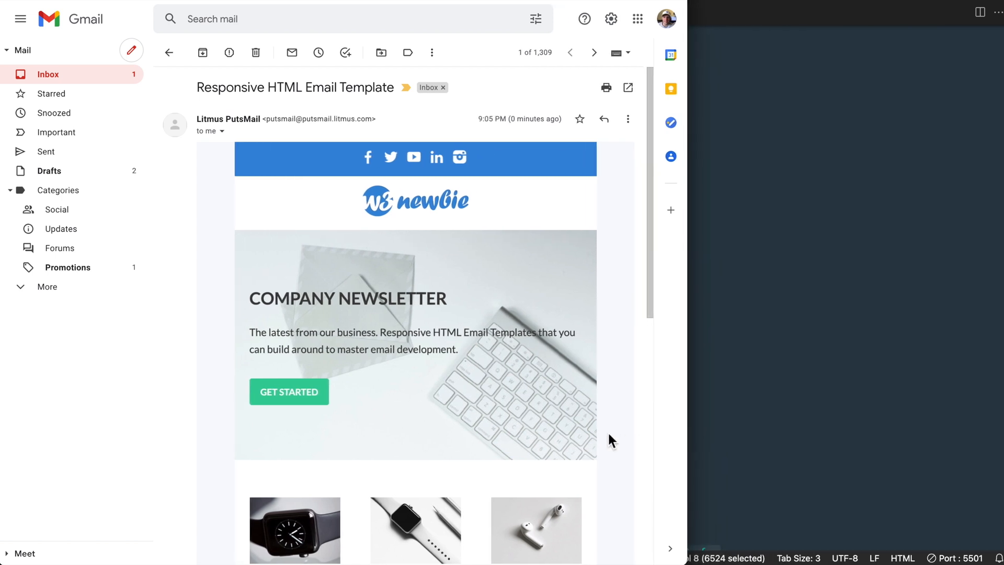
- Scroll the received newsletter in Gmail down to its footer and back up to the header
scroll(down, 3)
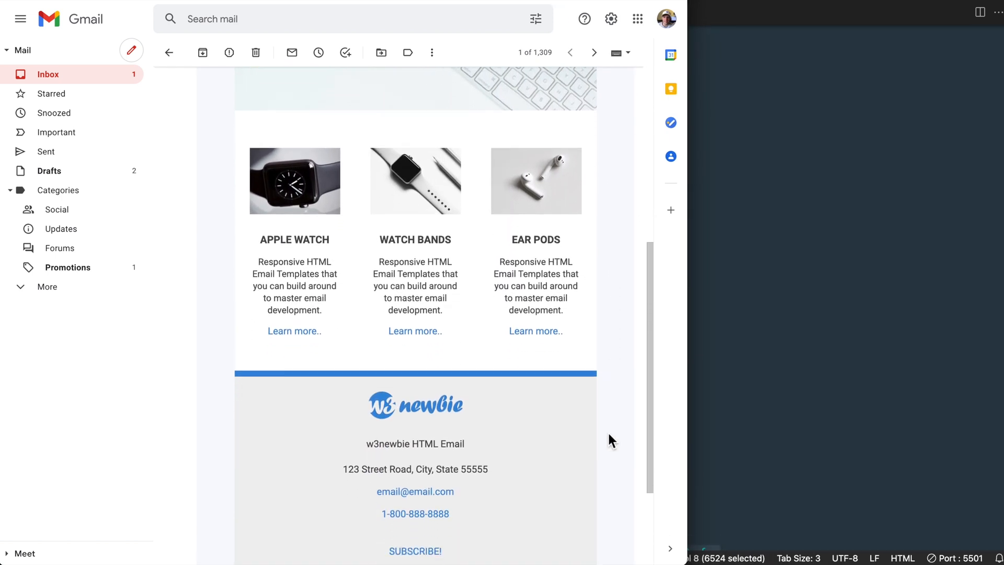
scroll(down, 3)
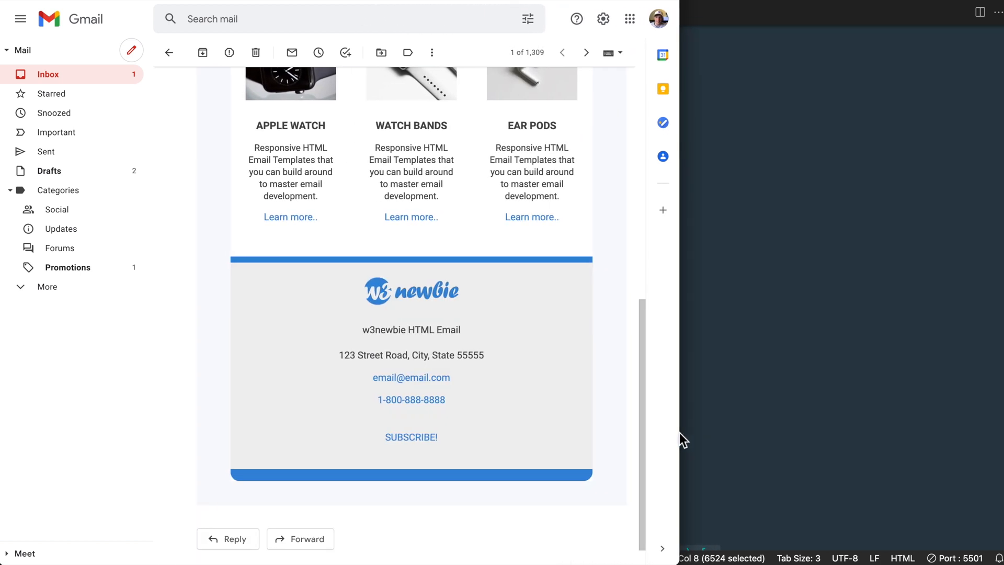
scroll(up, 3)
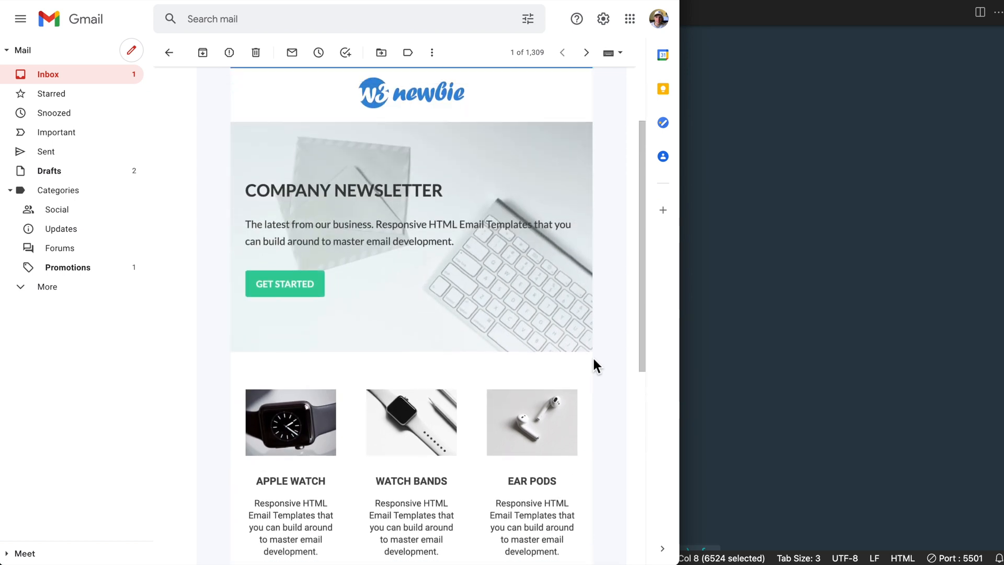
scroll(up, 3)
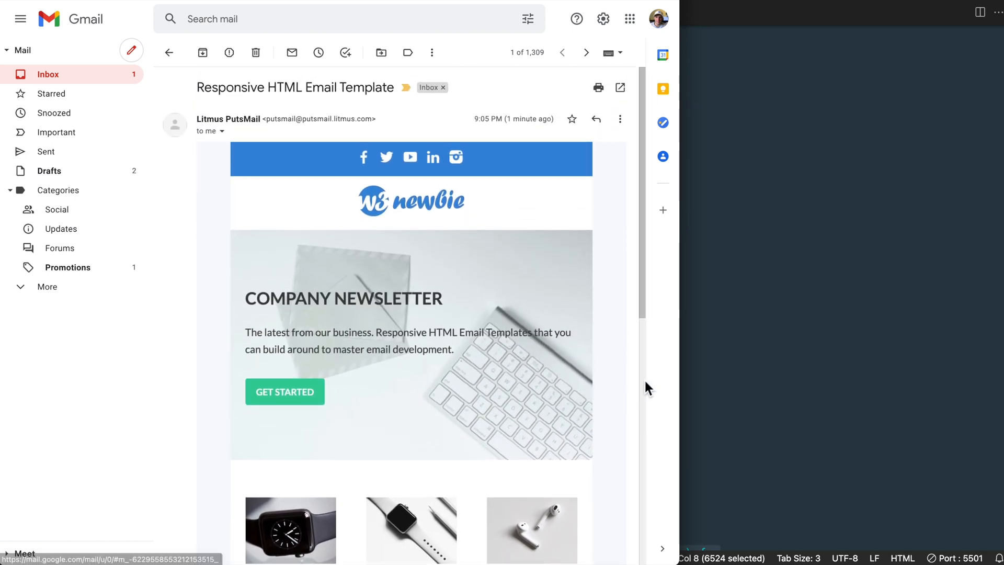